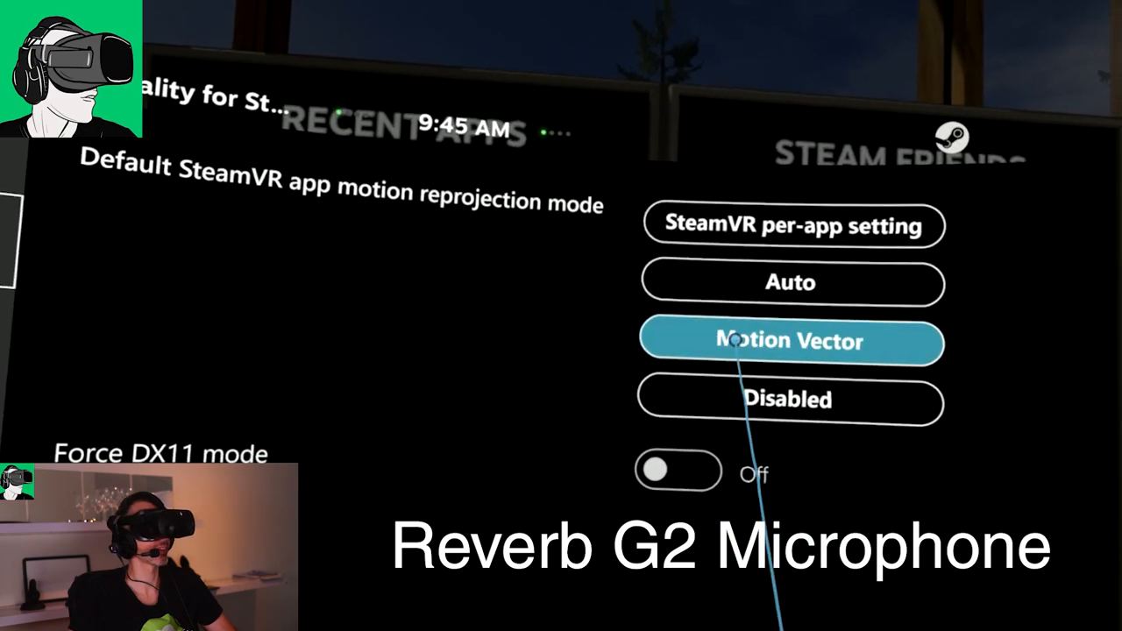
Step: Set the default SteamVR app motion reprojection mode to Disabled
click(787, 400)
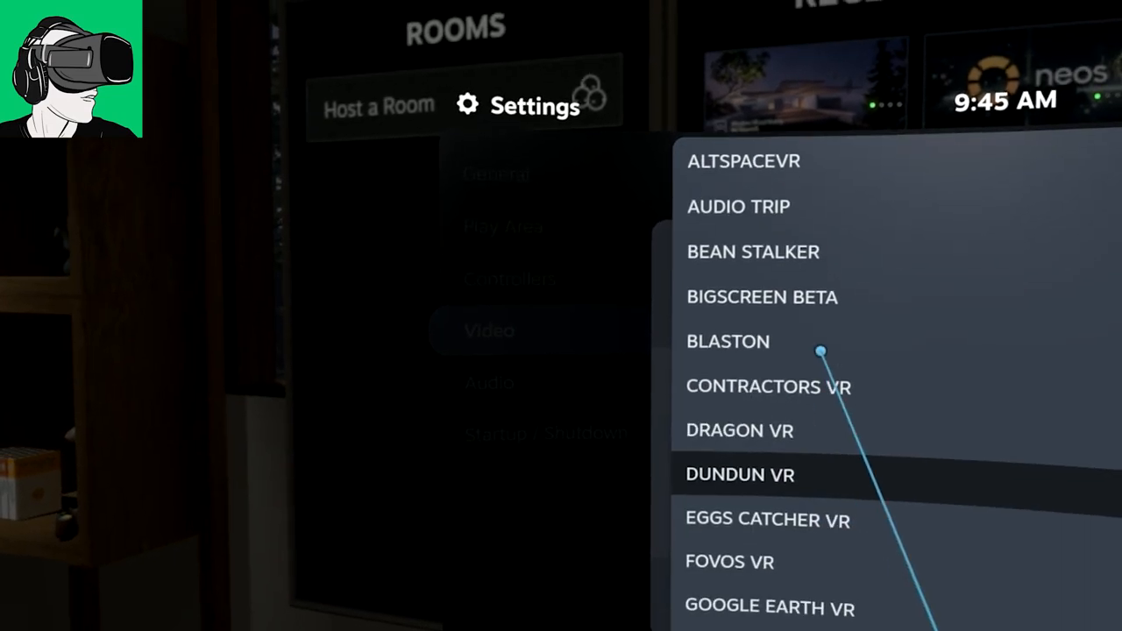
Step: Select SQUINGLE from the per-application video settings list
scroll(down, 3)
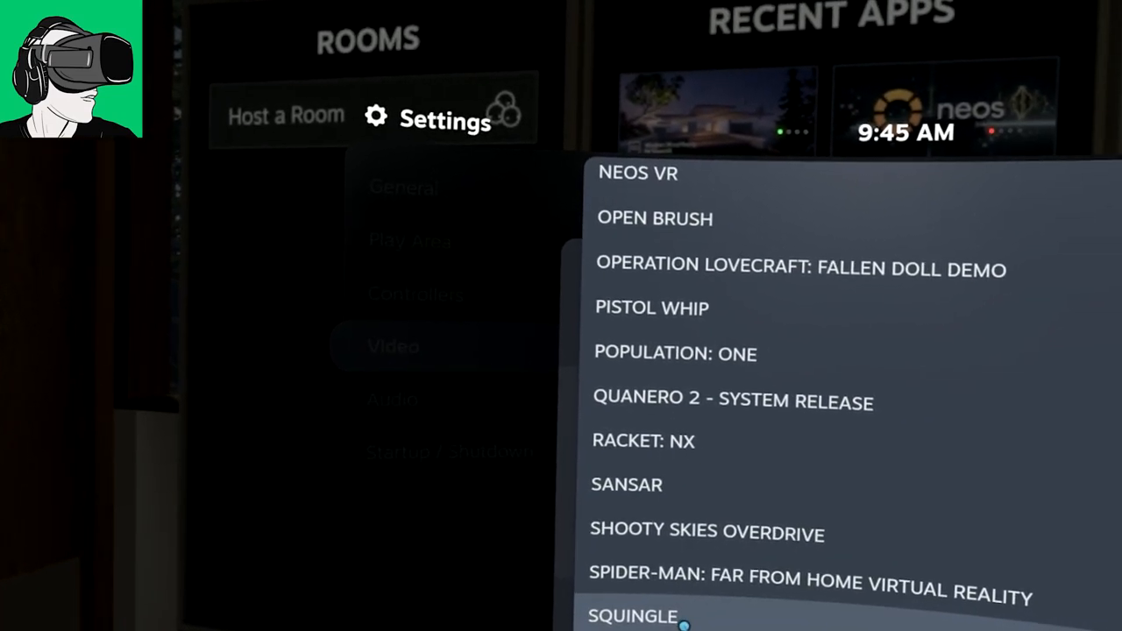
click(632, 616)
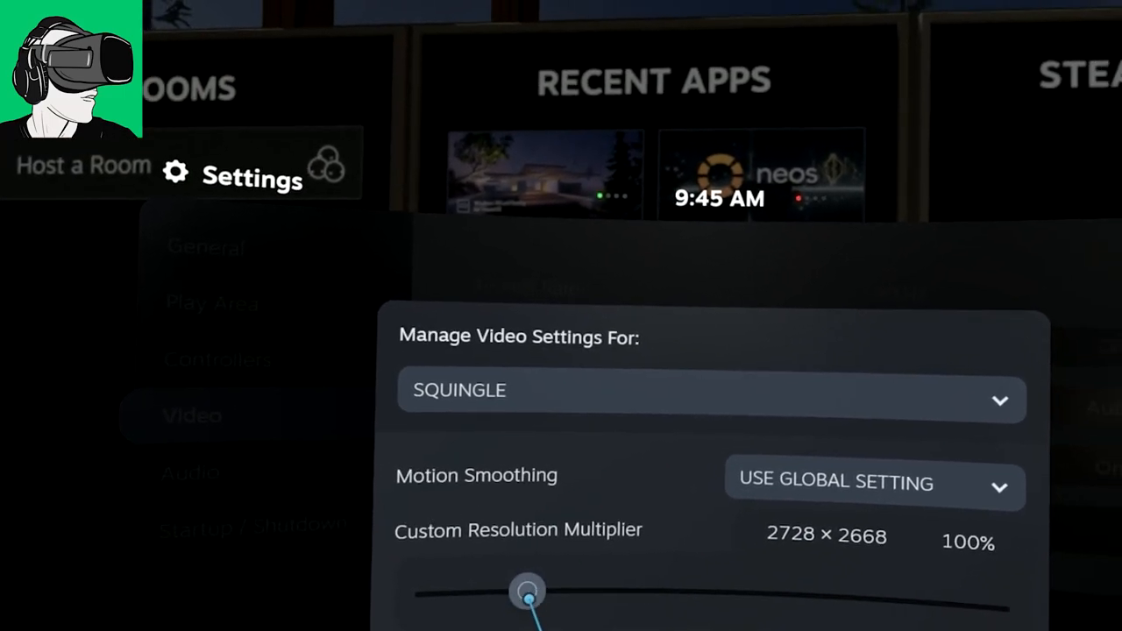
Step: Lower Squingle's custom resolution multiplier to 64% and close its video settings
drag(526, 591, 456, 595)
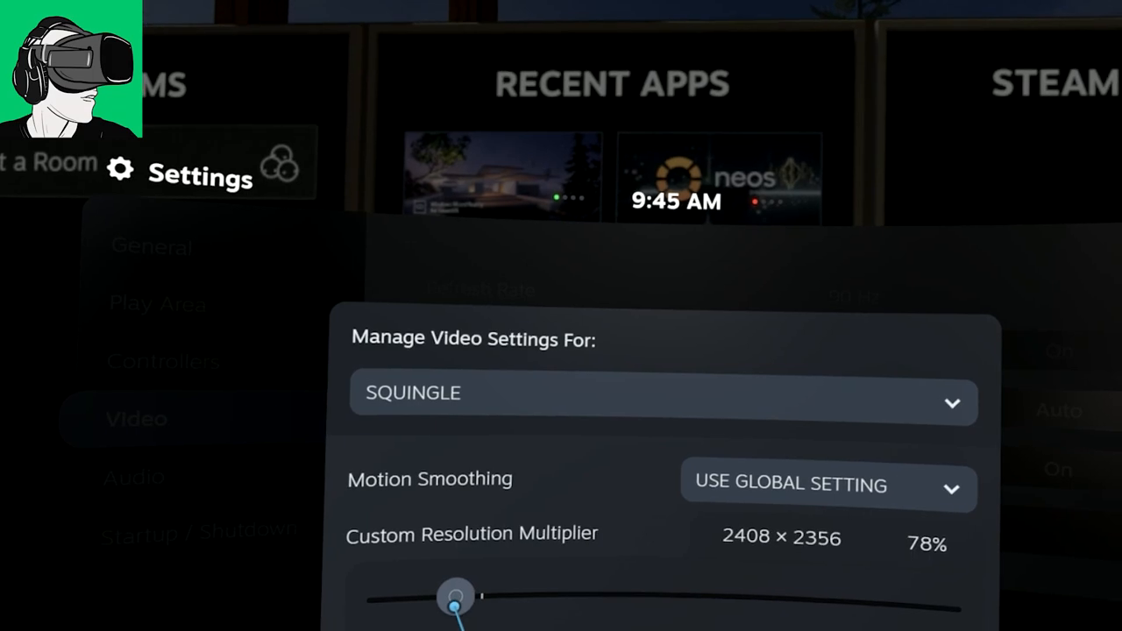
drag(455, 596, 450, 612)
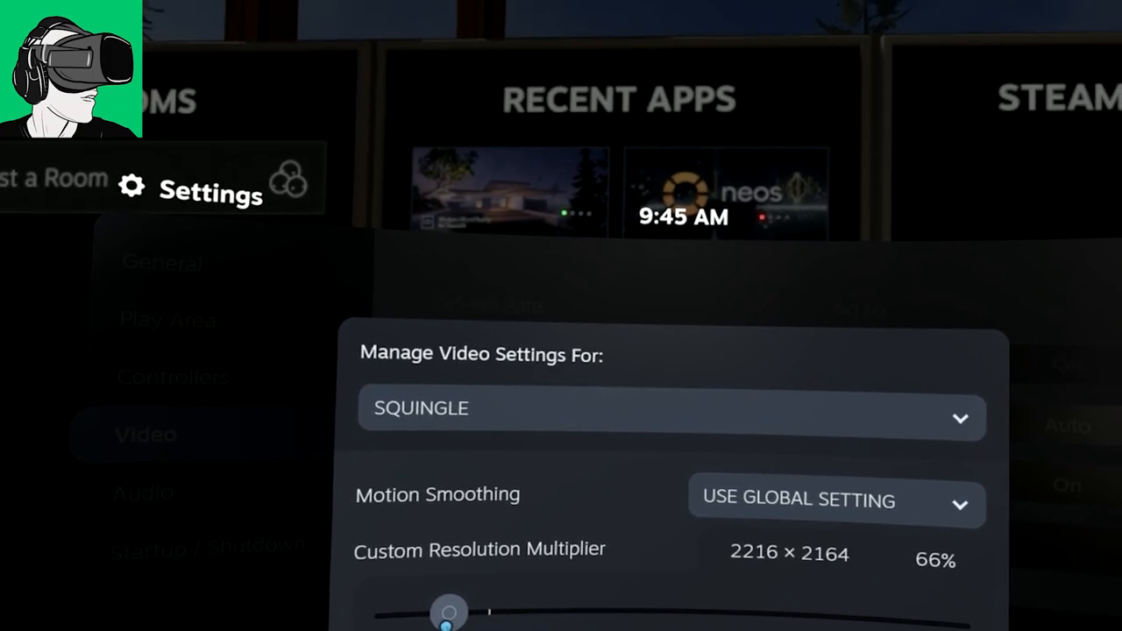
drag(450, 611, 449, 529)
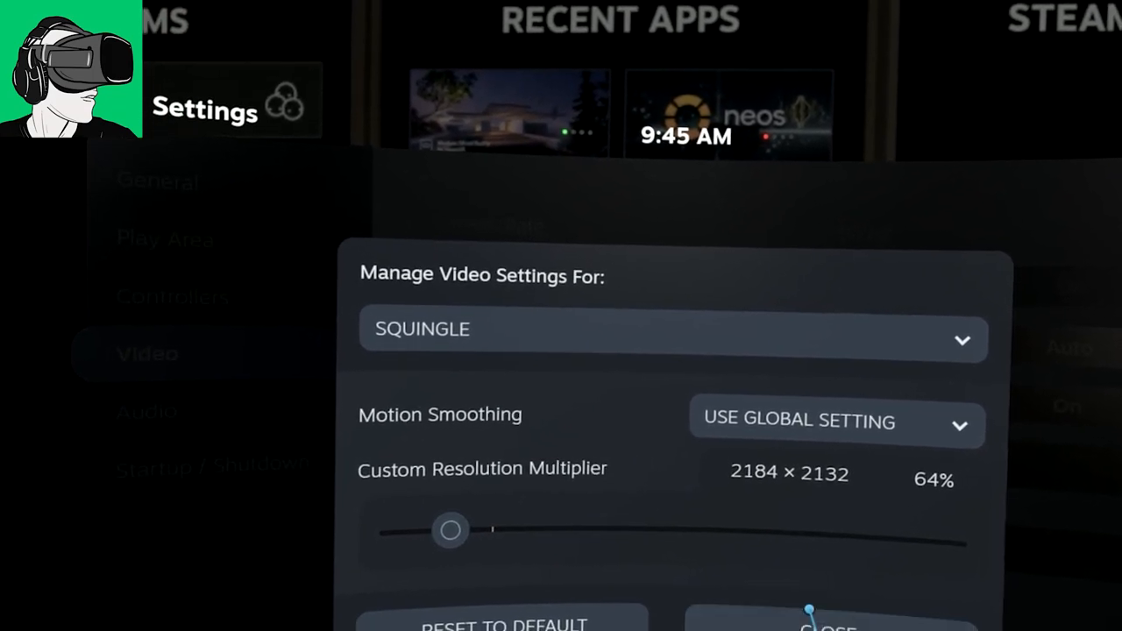
click(828, 623)
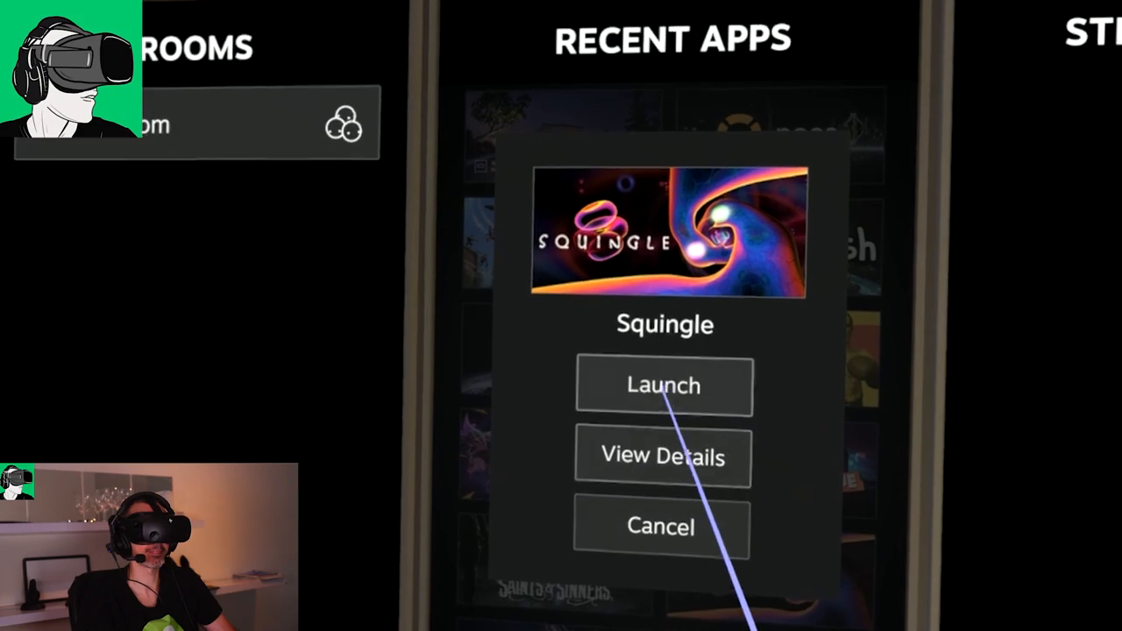
Step: Launch Squingle from Recent Apps
click(663, 385)
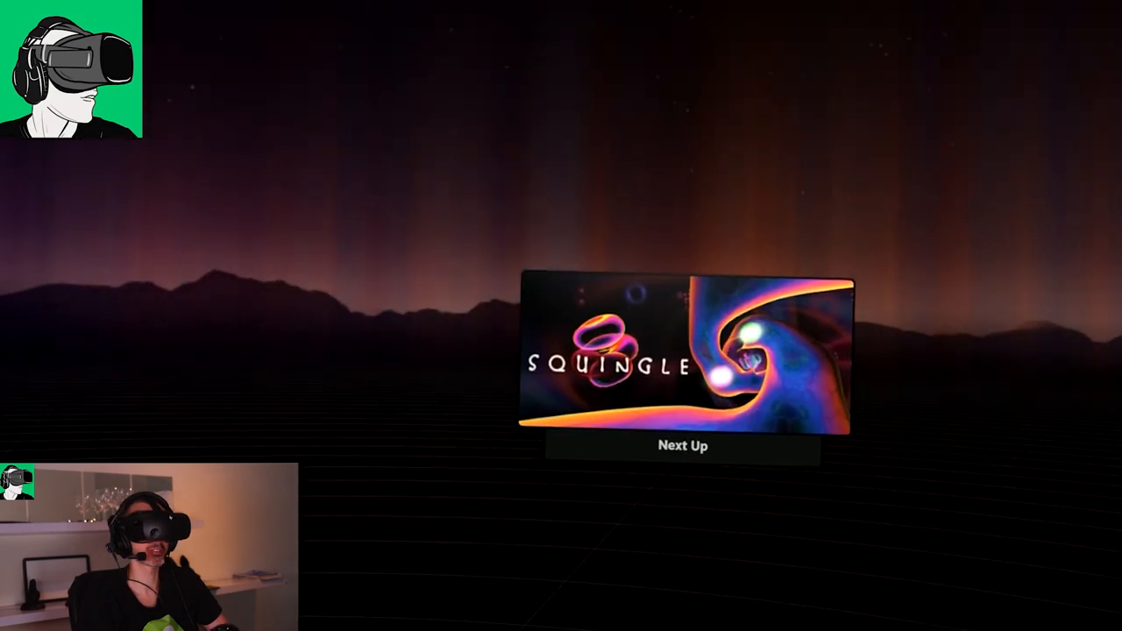